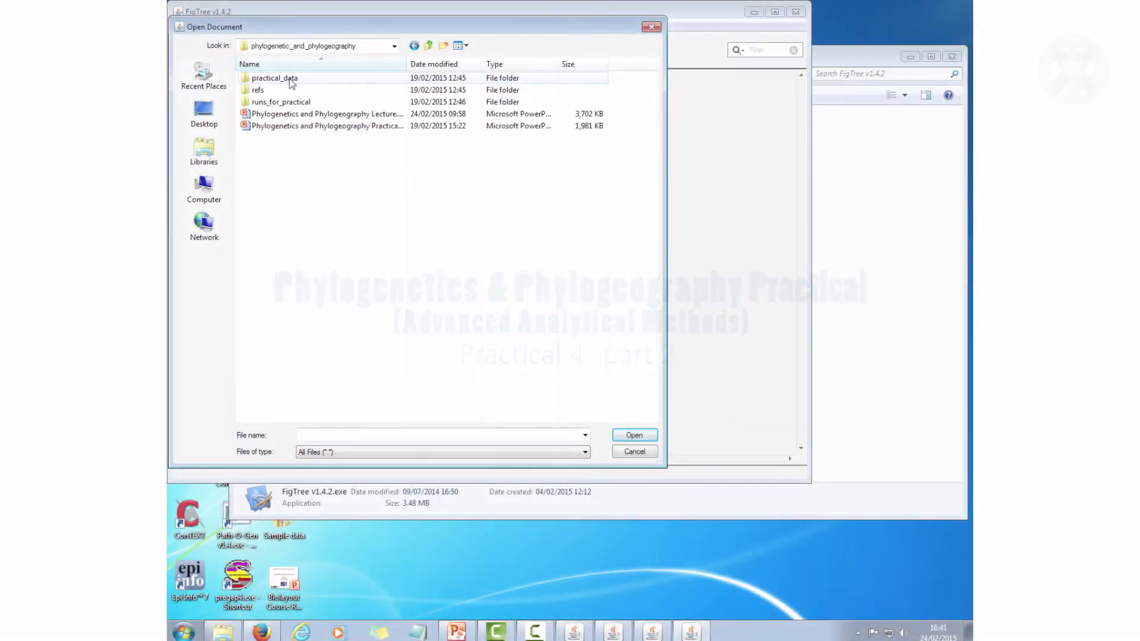
Open the host_2_p0.tre H5N1 MCC tree from practical_data/MCC_trees
{"action": "double_click", "coordinate": [274, 78]}
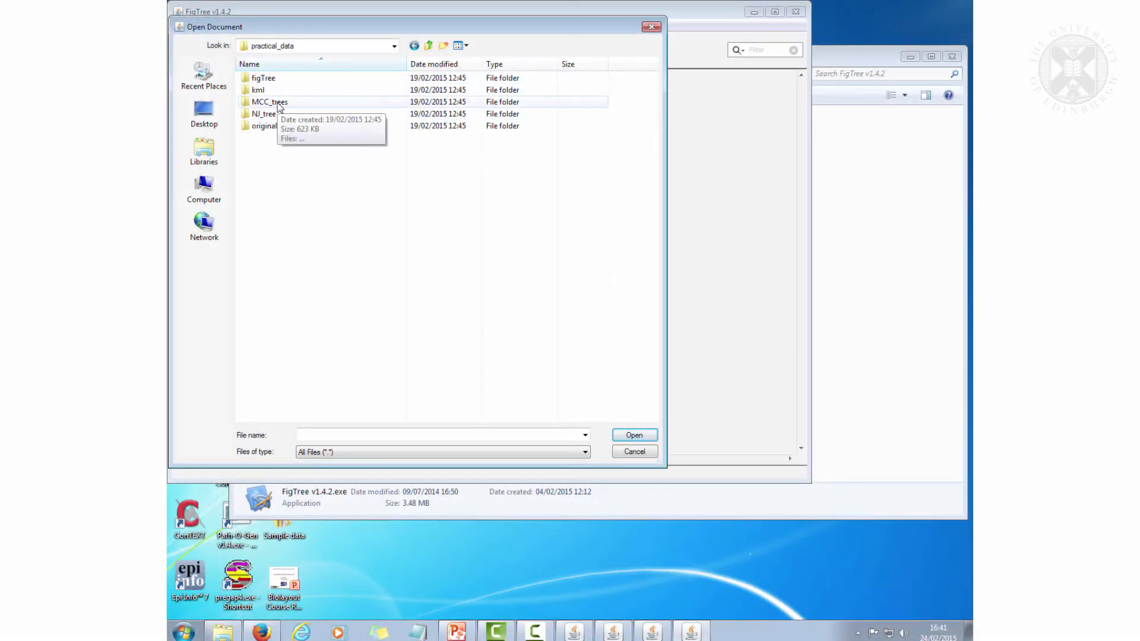
{"action": "double_click", "coordinate": [270, 101]}
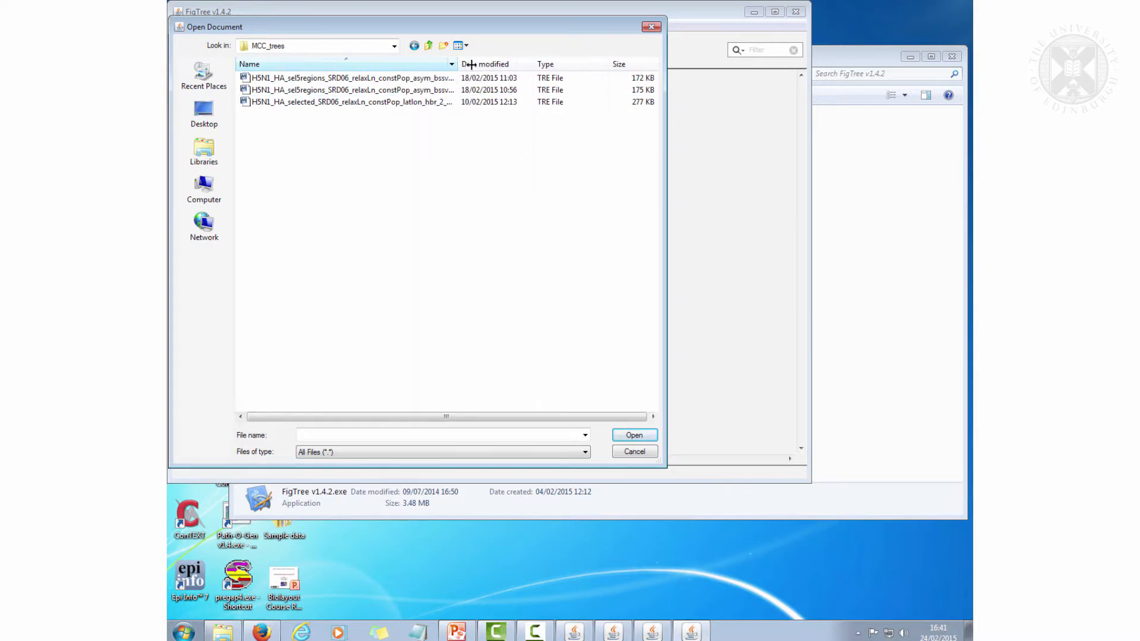
{"action": "left_click", "coordinate": [371, 77]}
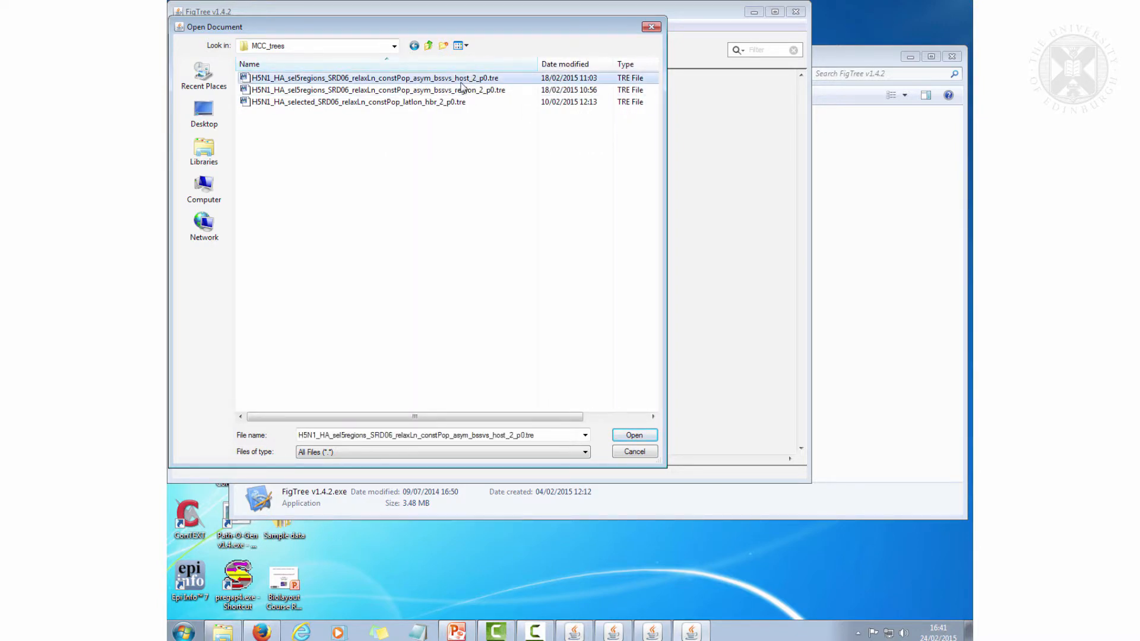
{"action": "left_click", "coordinate": [634, 434]}
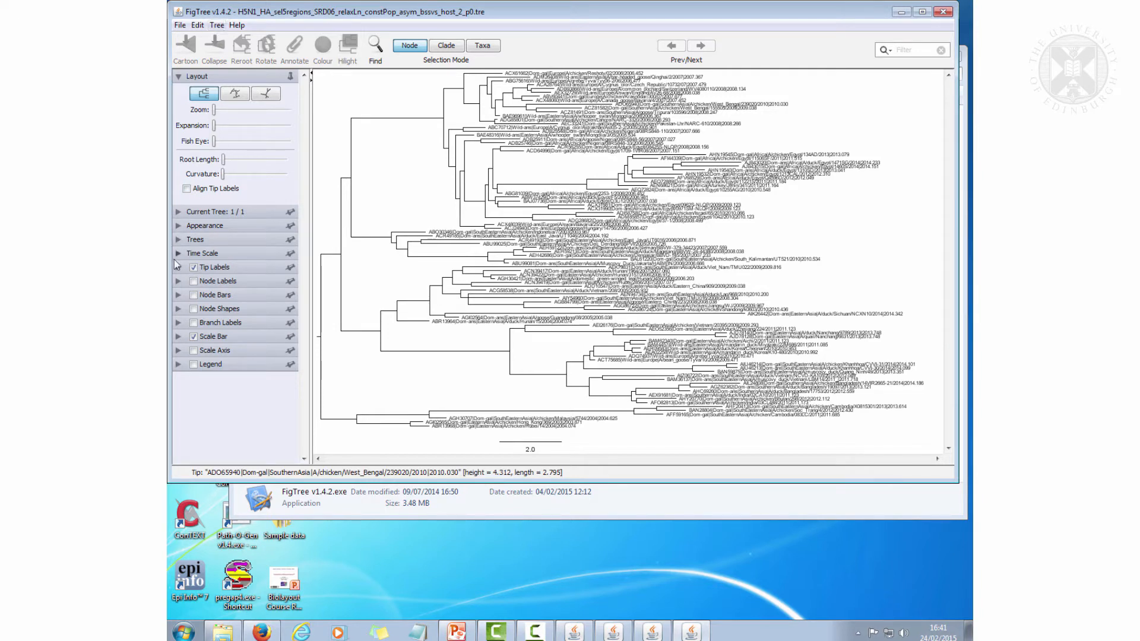
Offset the time scale to the latest sampling year and show a reversed, gridded year axis
{"action": "left_click", "coordinate": [178, 253]}
{"action": "type", "text": "2013"}
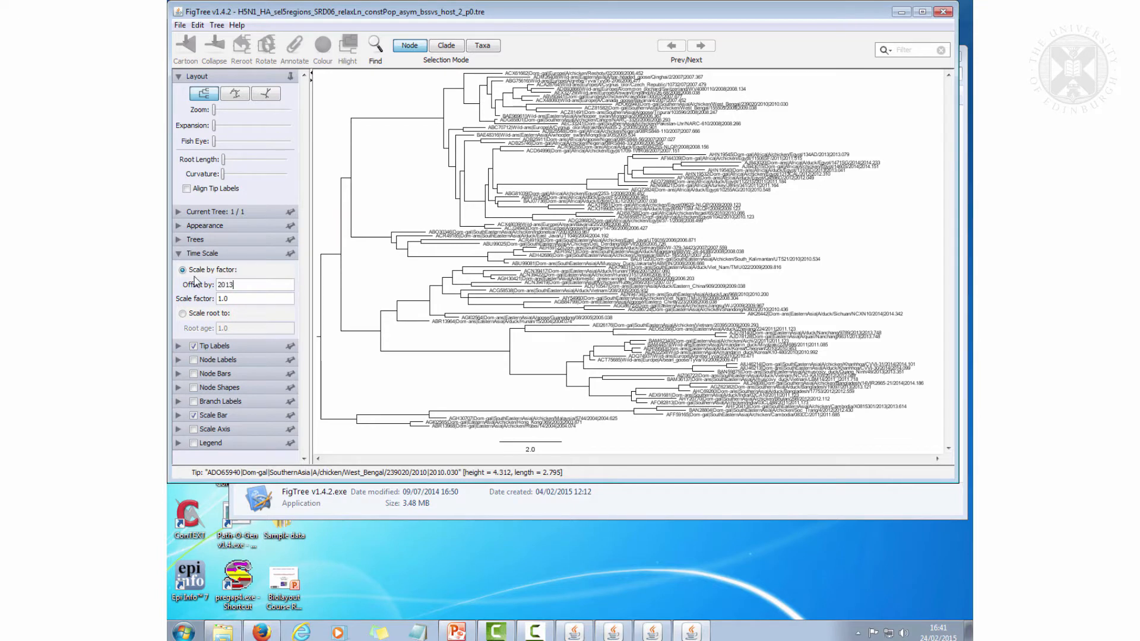
{"action": "type", "text": "2014."}
{"action": "type", "text": "0.5"}
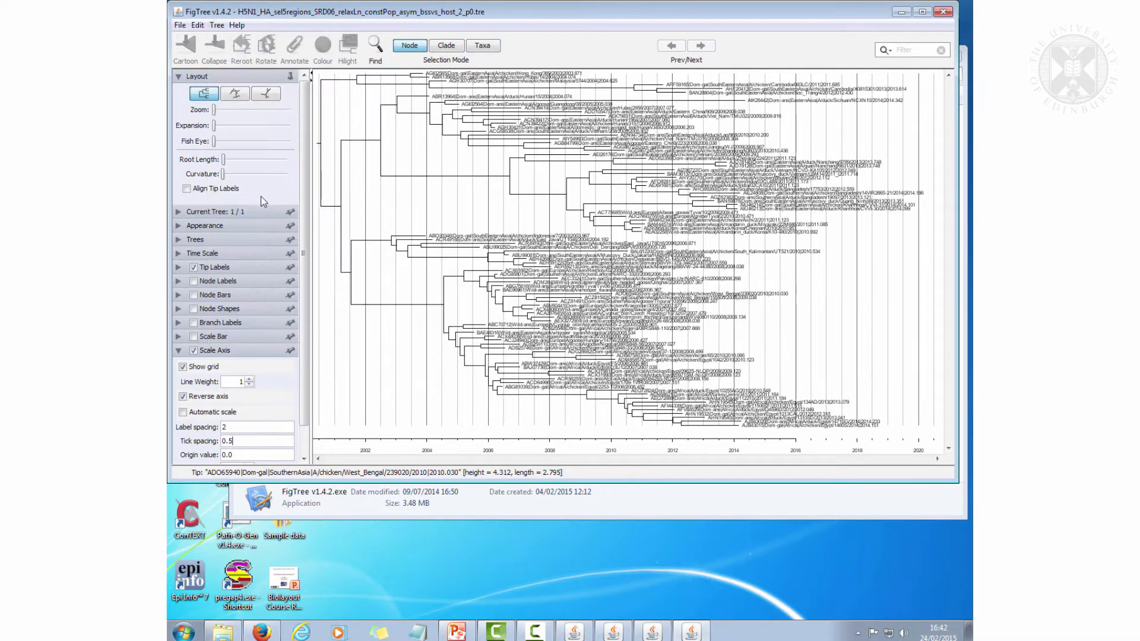
{"action": "left_click", "coordinate": [216, 25]}
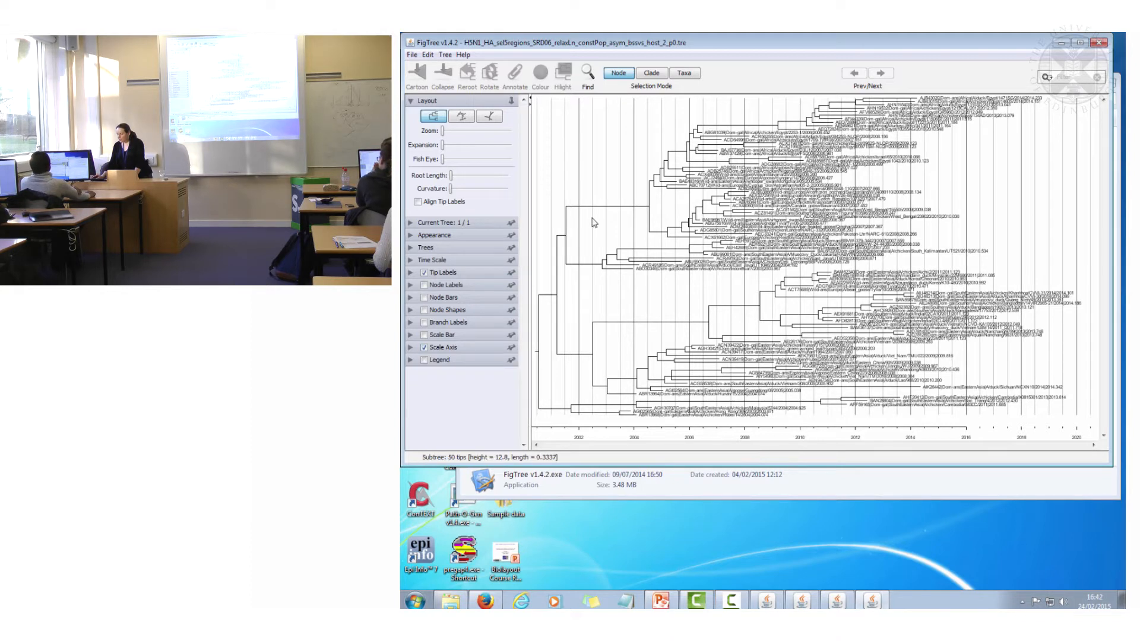
{"action": "mouse_move", "coordinate": [569, 211]}
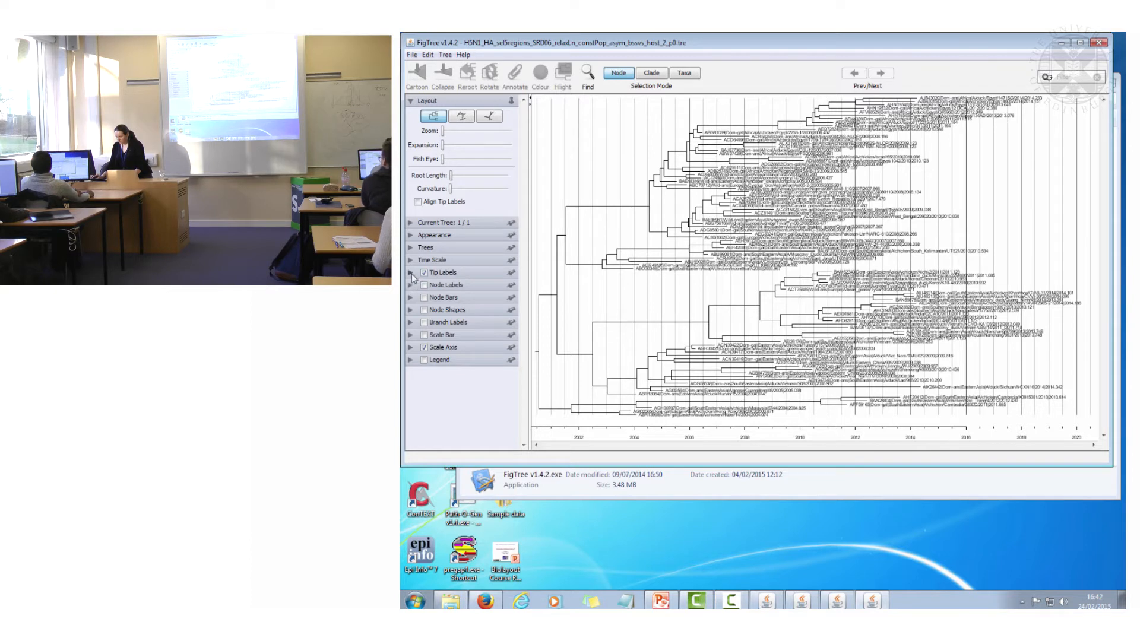
Set tip labels to display Host at font size 13
{"action": "left_click", "coordinate": [410, 272]}
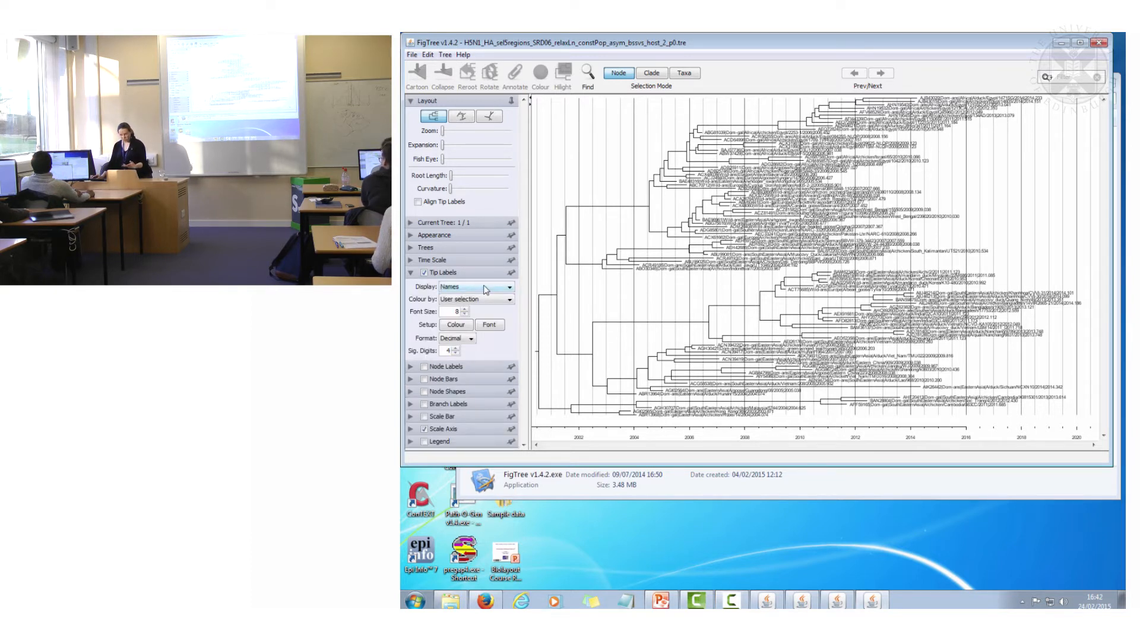
{"action": "left_click", "coordinate": [506, 300]}
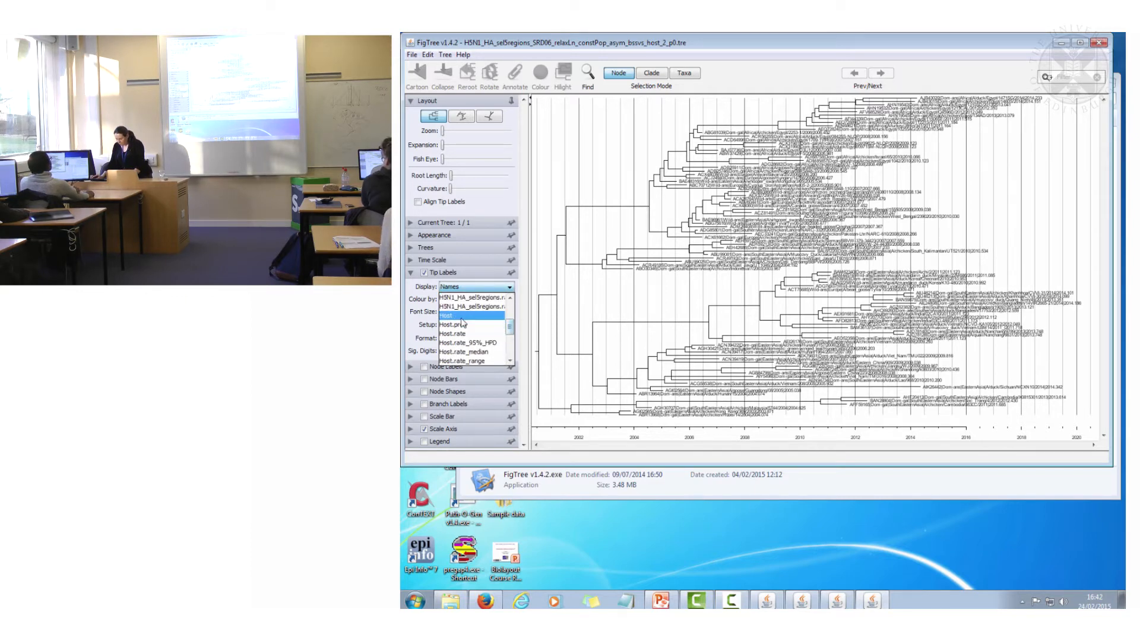
{"action": "left_click", "coordinate": [456, 315]}
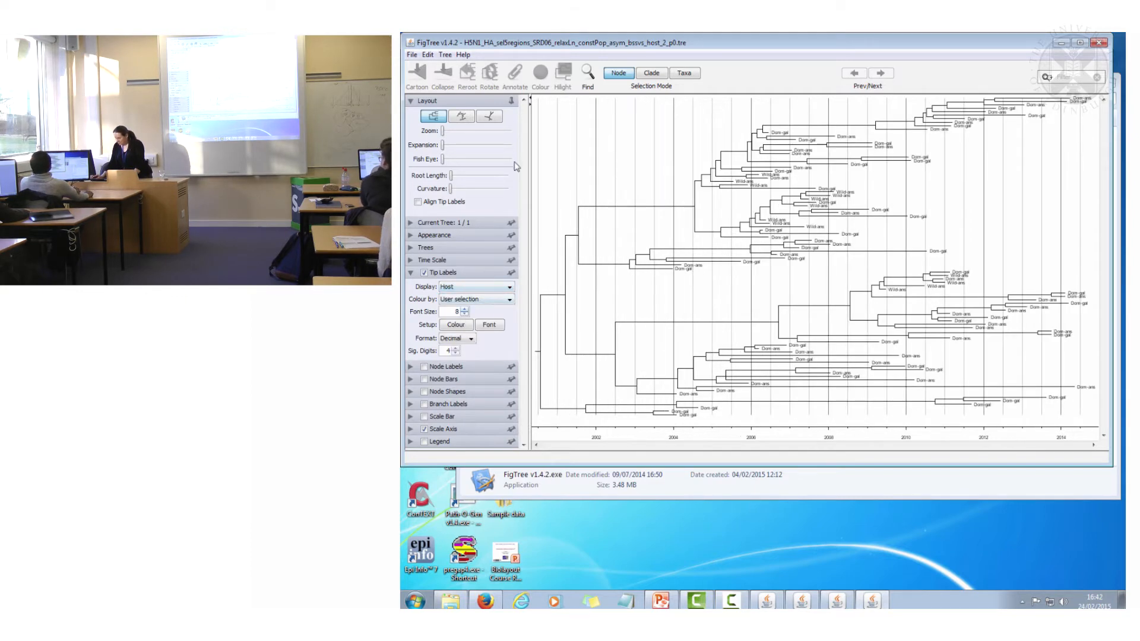
{"action": "left_click", "coordinate": [465, 308]}
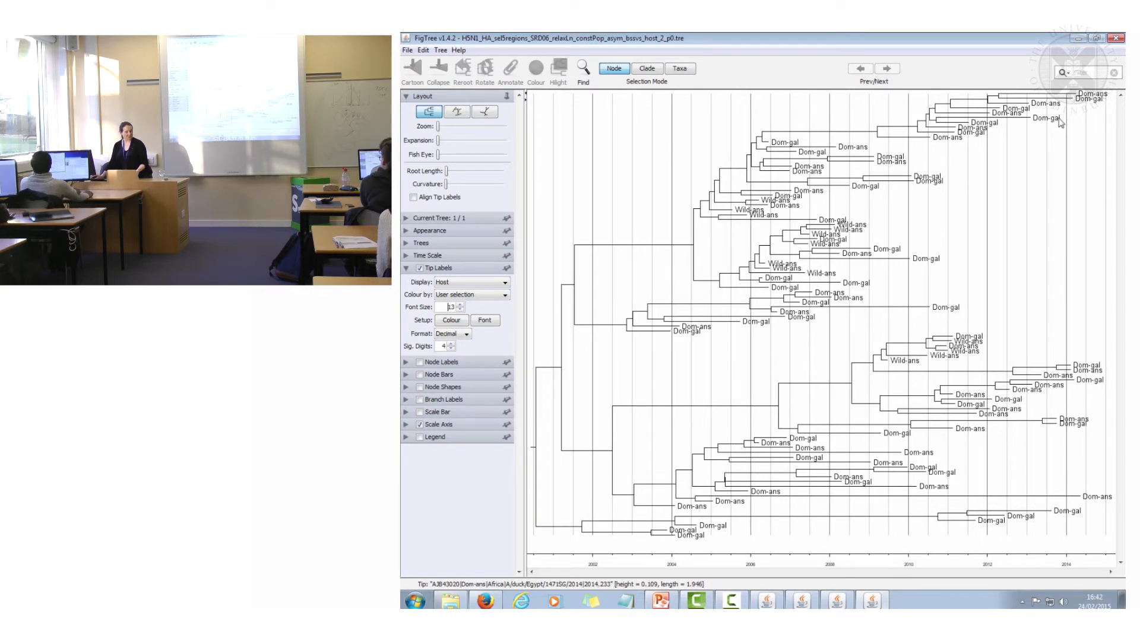
{"action": "left_click", "coordinate": [718, 212]}
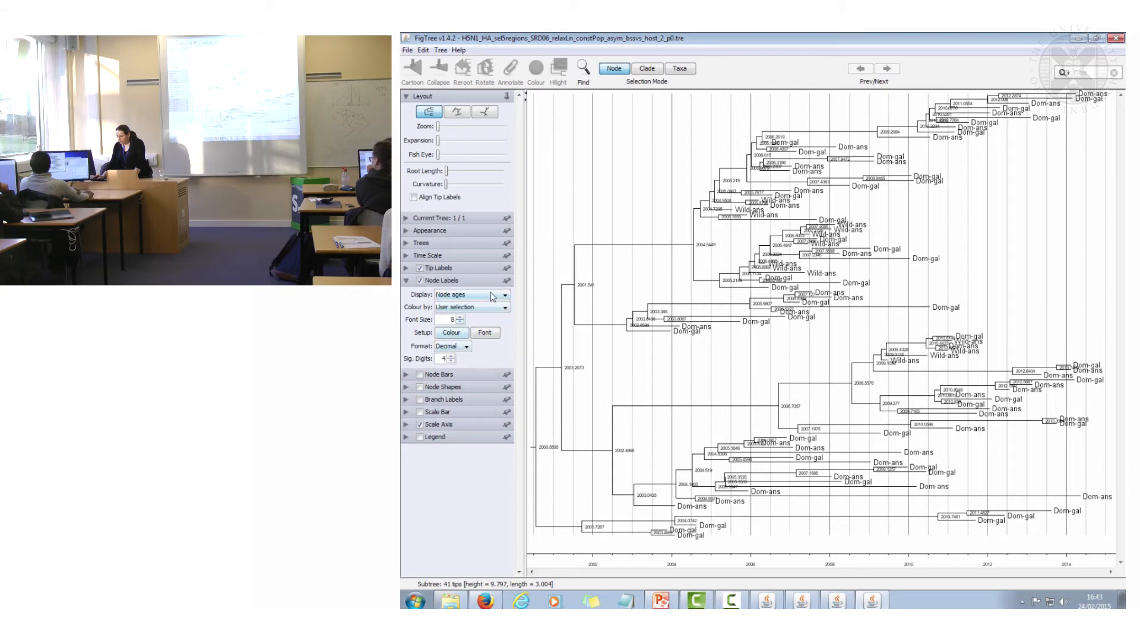
Switch node labels from node ages to Host at font size 13
{"action": "left_click", "coordinate": [504, 295]}
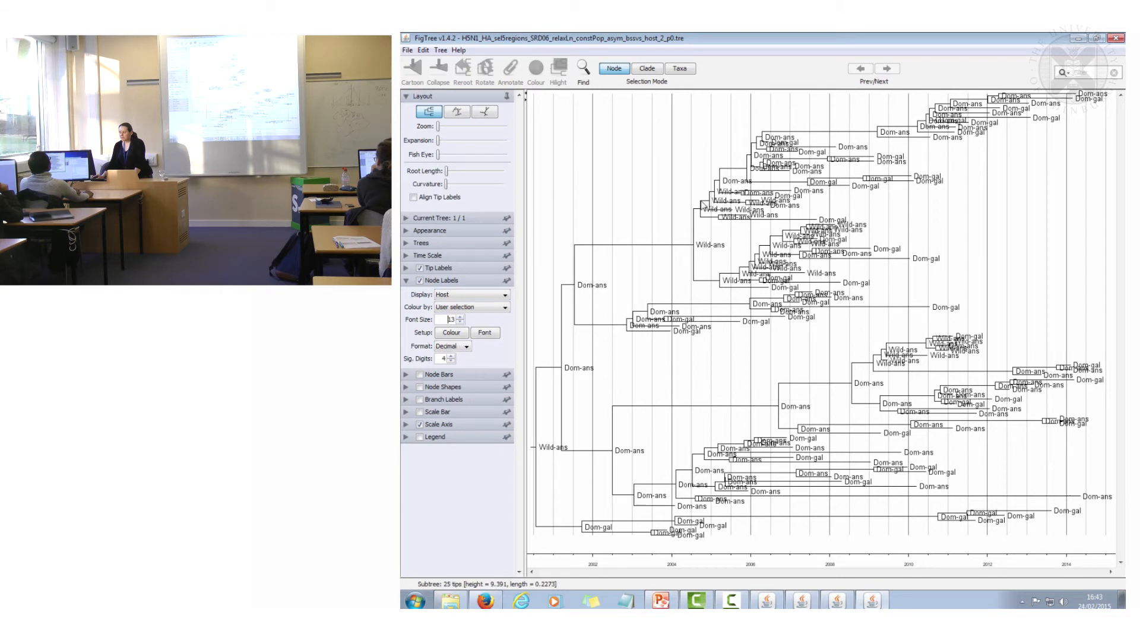
{"action": "mouse_move", "coordinate": [611, 263]}
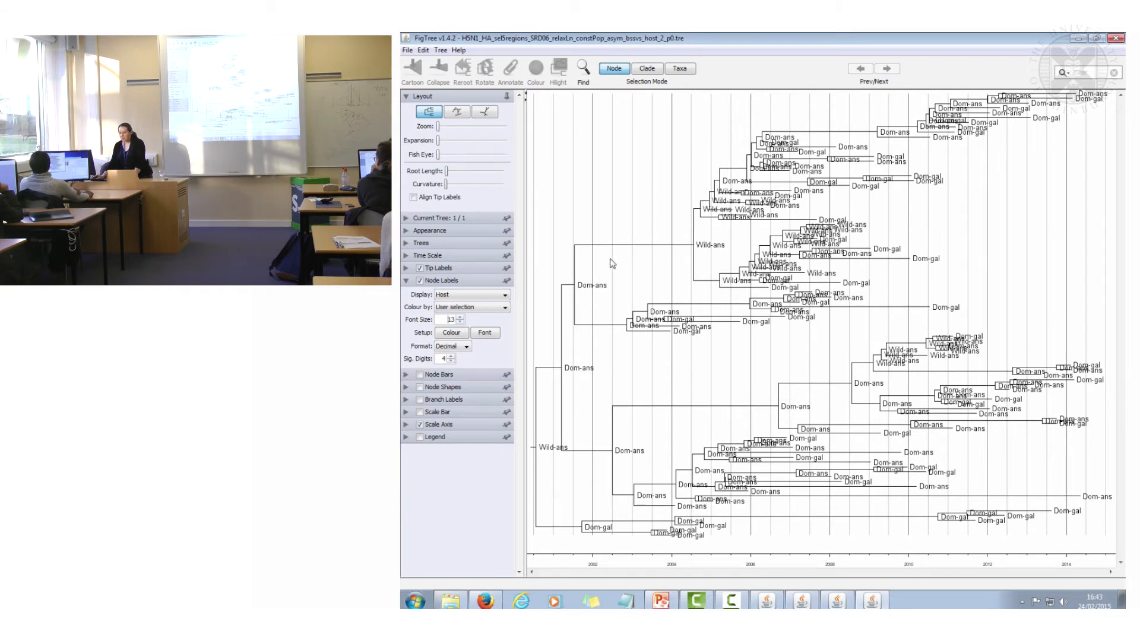
{"action": "mouse_move", "coordinate": [614, 282]}
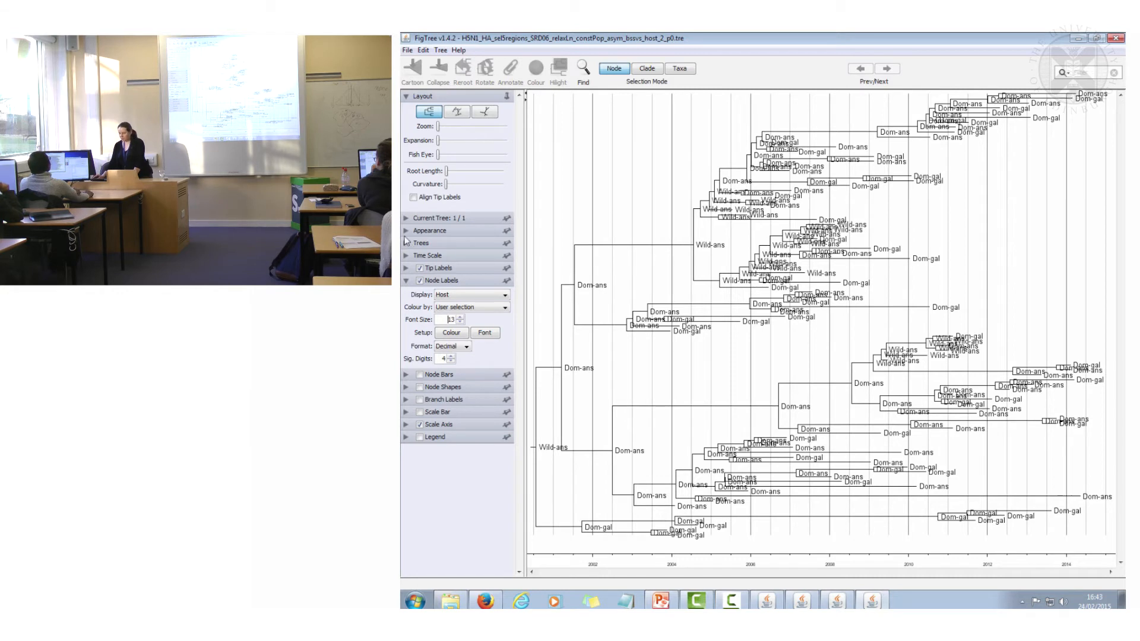
{"action": "left_click", "coordinate": [405, 230]}
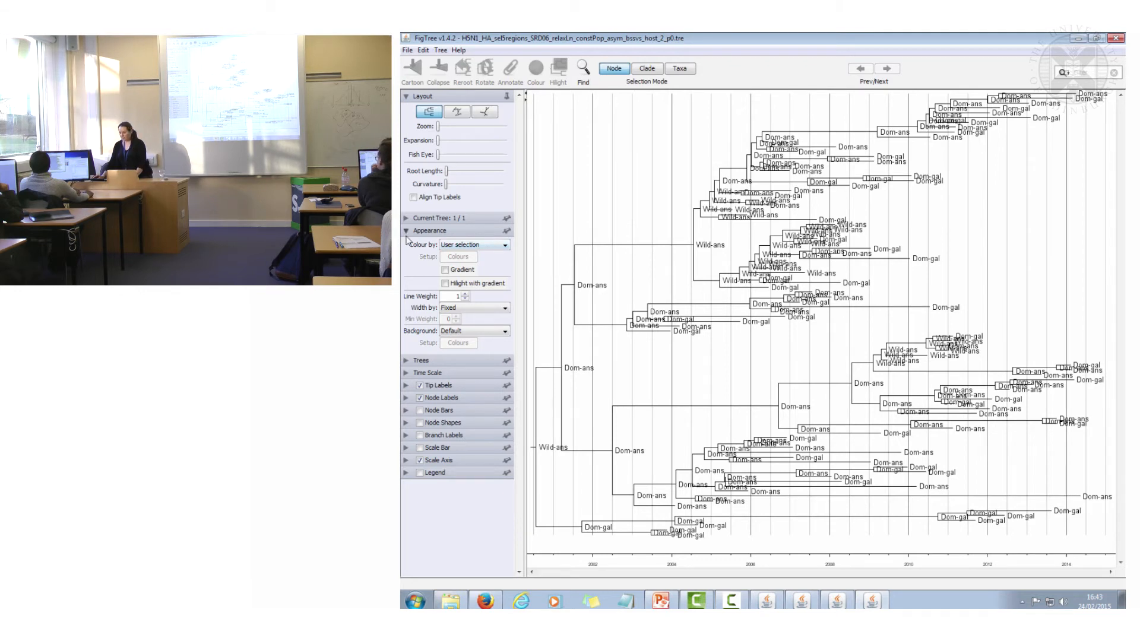
Colour branches by Host, set line weight 4, and turn off node labels
{"action": "left_click", "coordinate": [504, 244]}
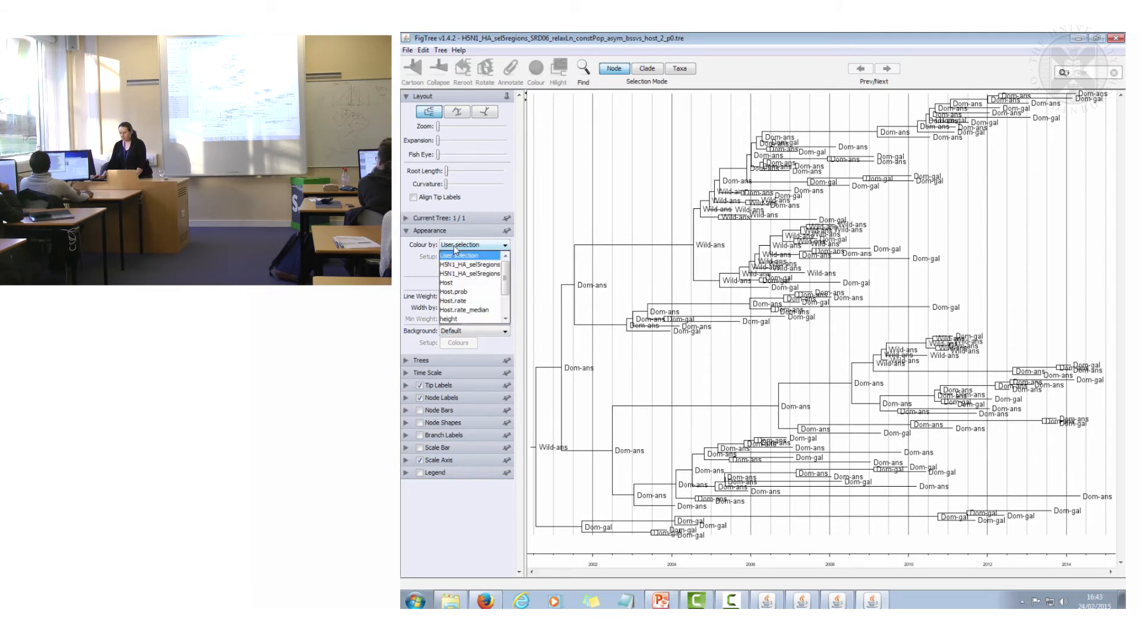
{"action": "left_click", "coordinate": [451, 282]}
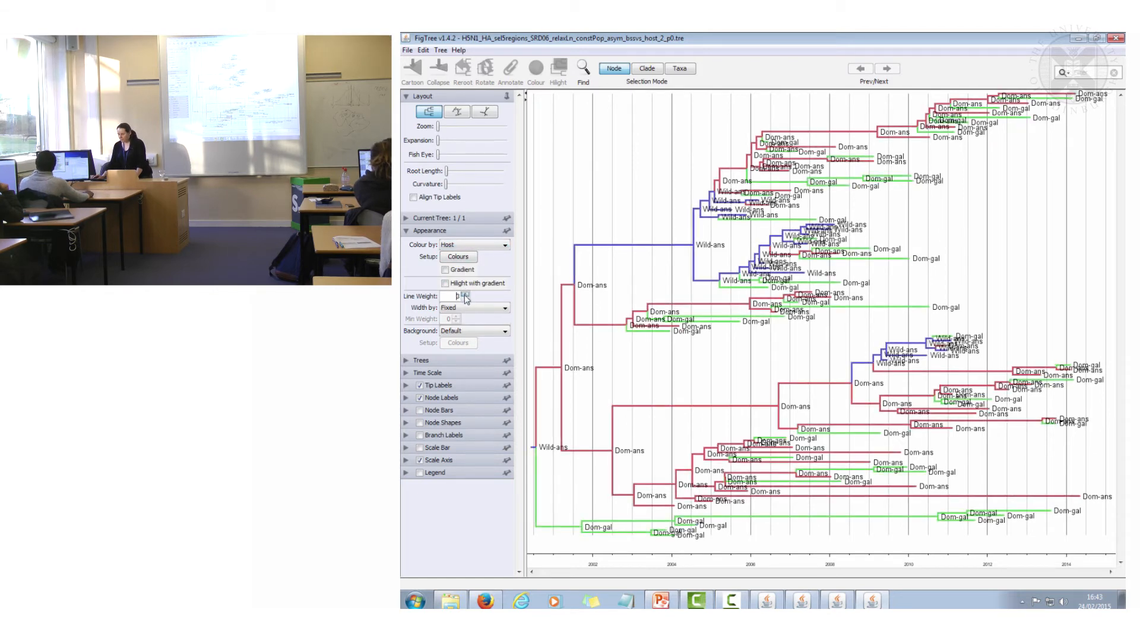
{"action": "type", "text": "4"}
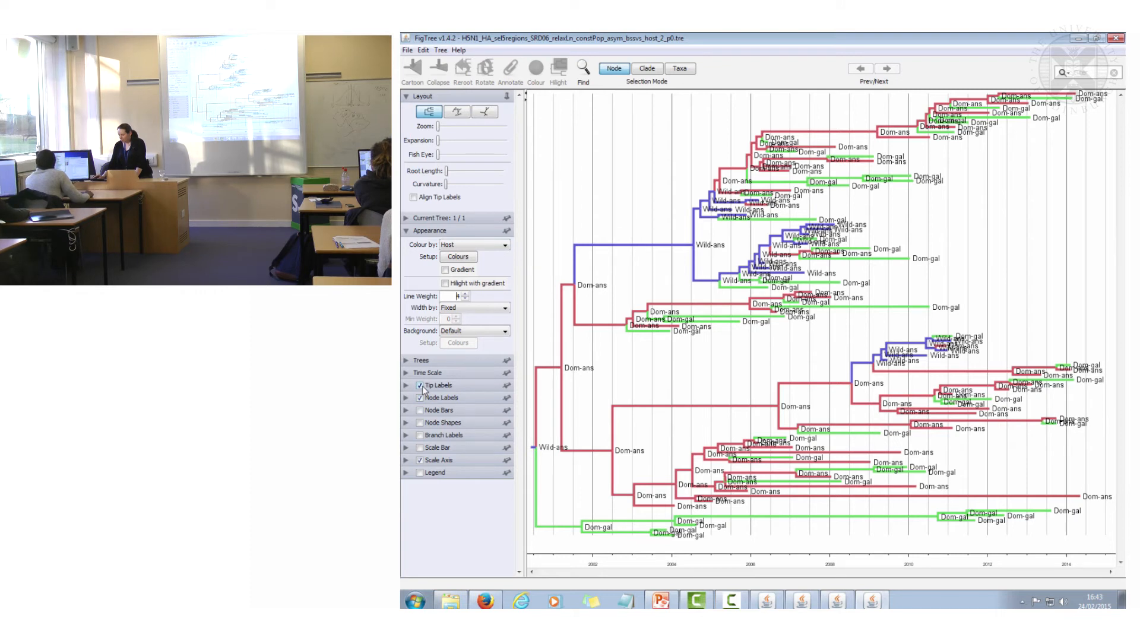
{"action": "left_click", "coordinate": [419, 398]}
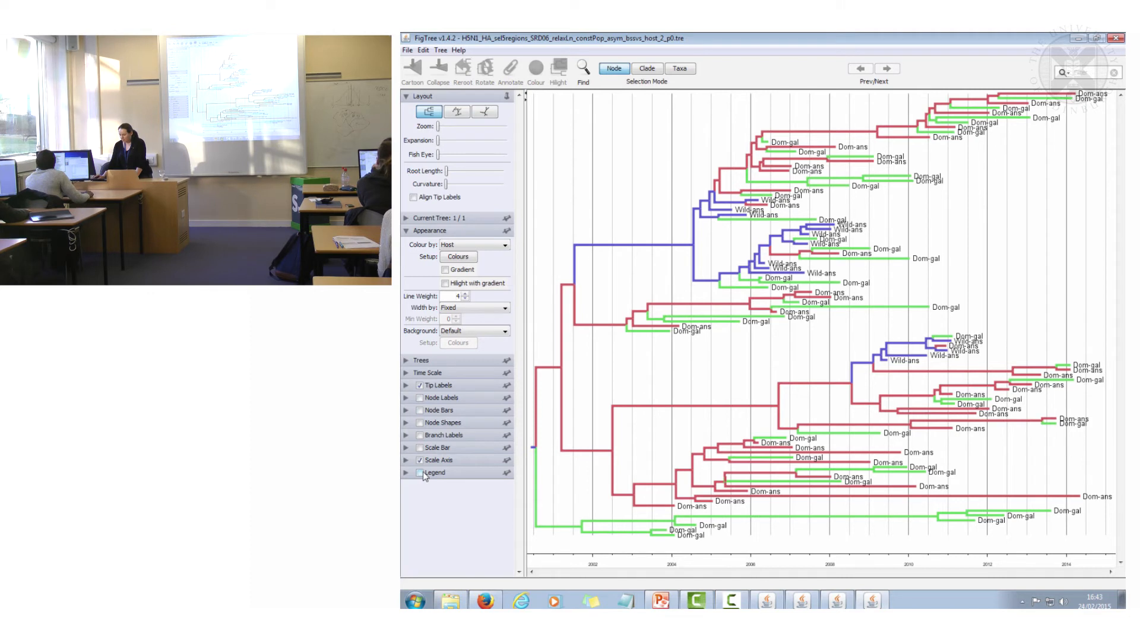
Enable a Host legend and set its font size to 12
{"action": "left_click", "coordinate": [406, 472]}
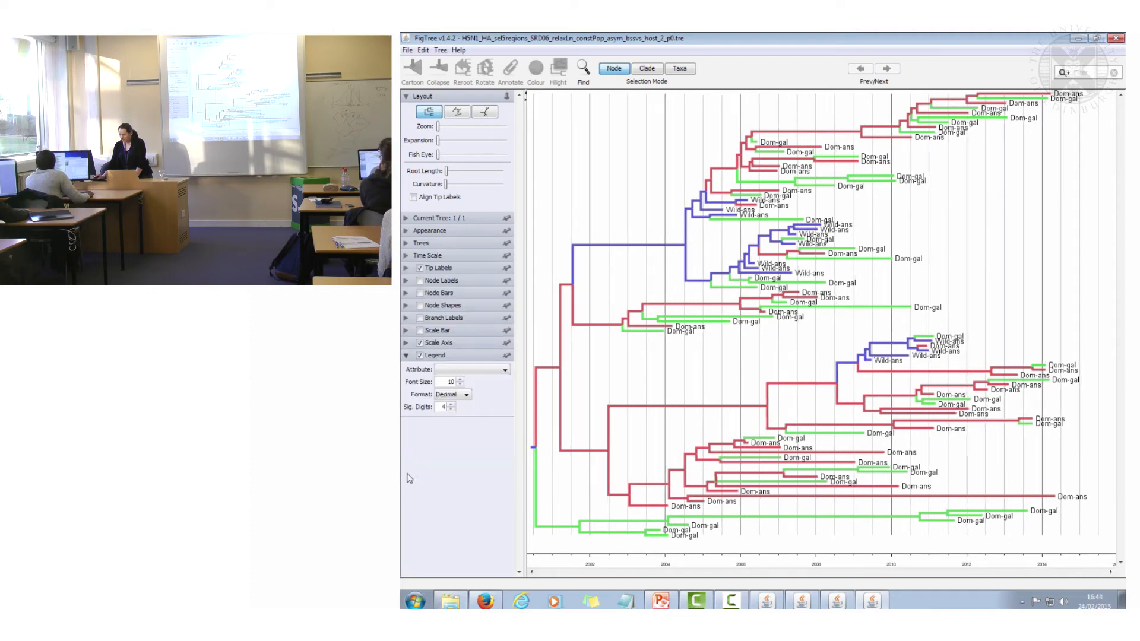
{"action": "left_click", "coordinate": [504, 370]}
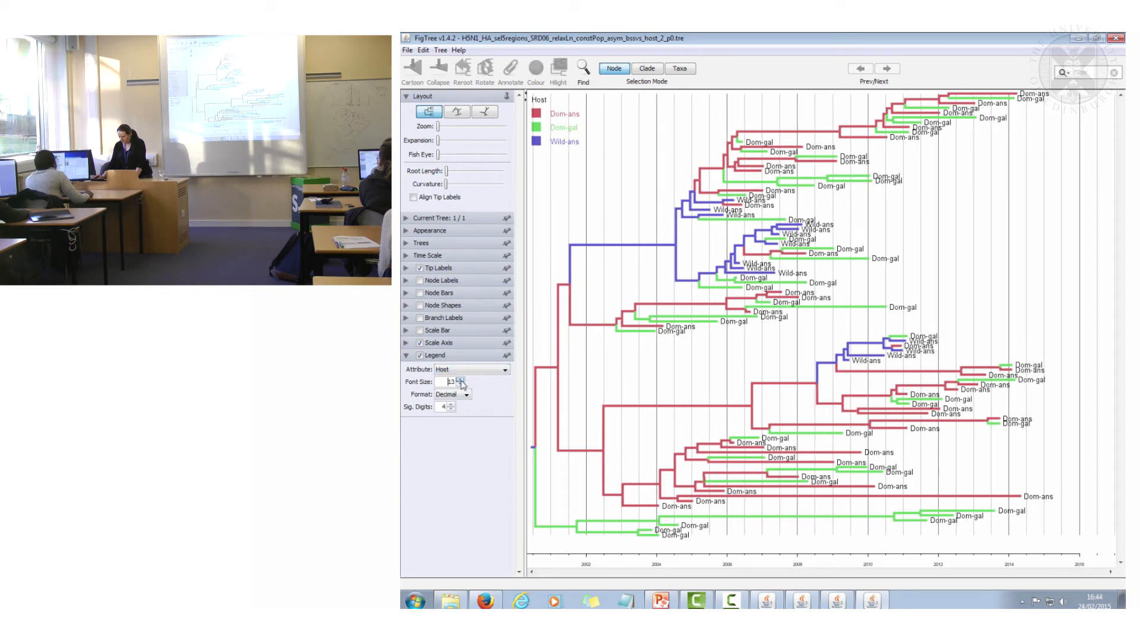
{"action": "left_click", "coordinate": [461, 384]}
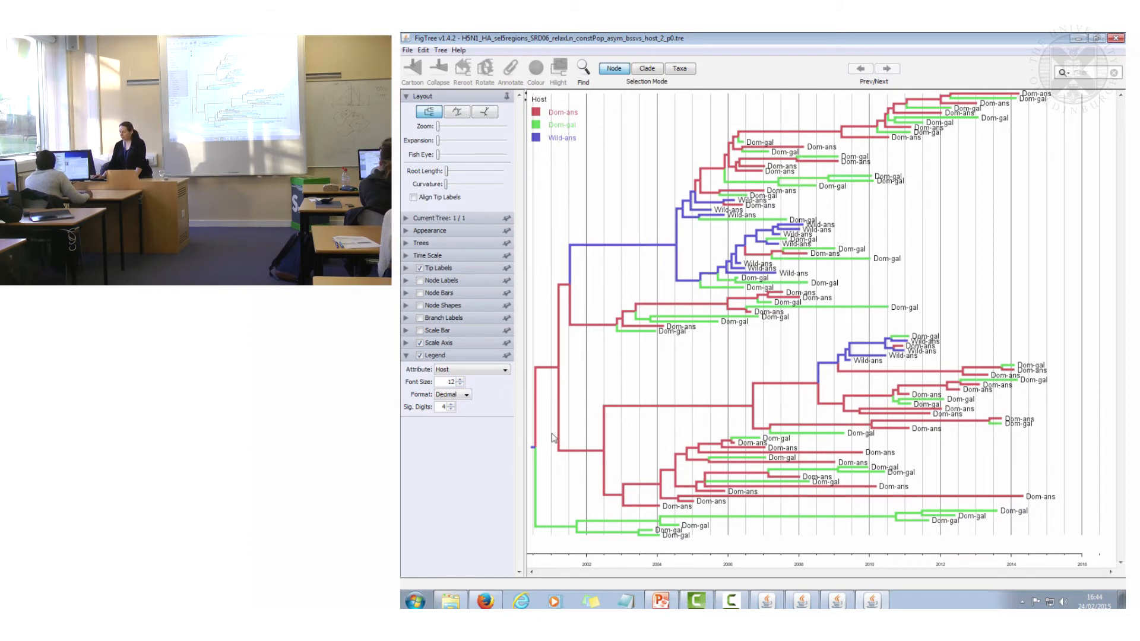
{"action": "mouse_move", "coordinate": [537, 446]}
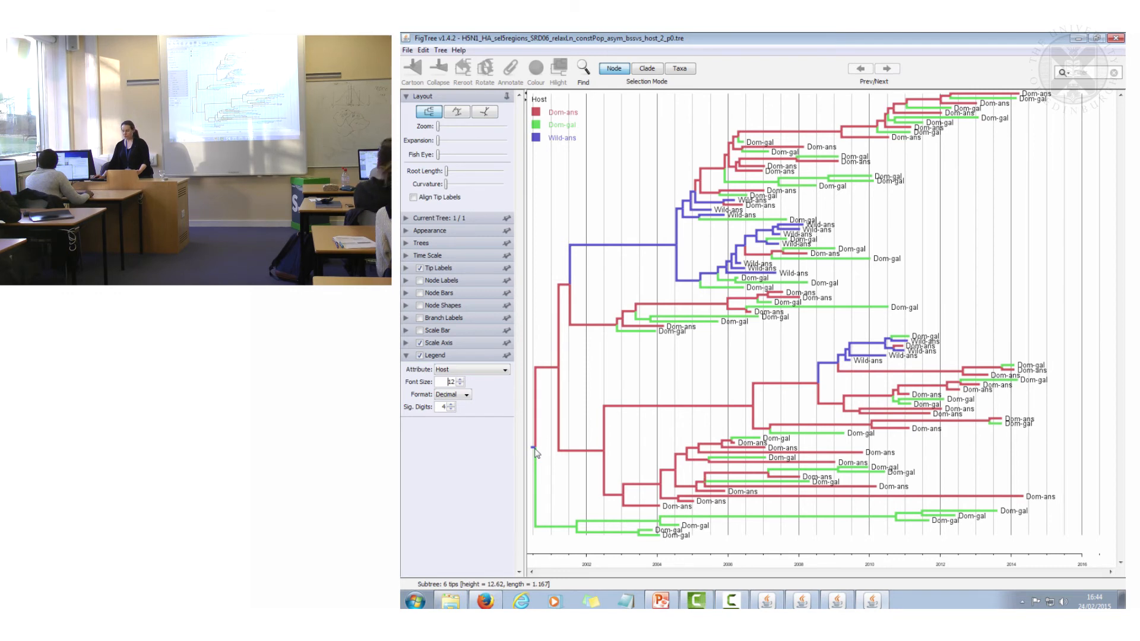
{"action": "left_click", "coordinate": [534, 451]}
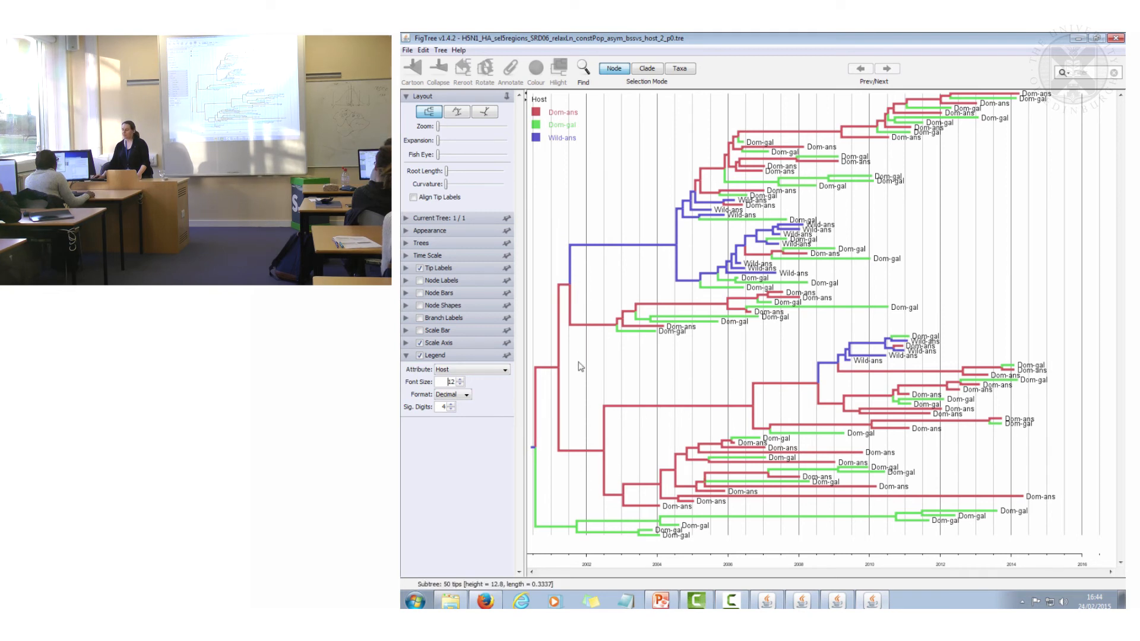
{"action": "mouse_move", "coordinate": [580, 247]}
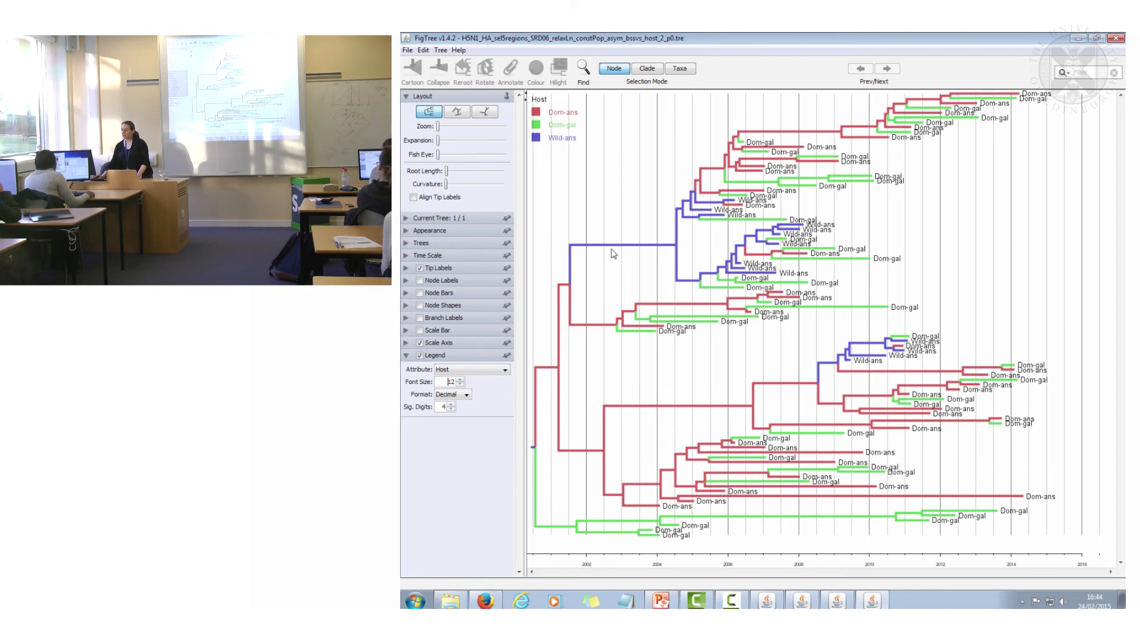
{"action": "mouse_move", "coordinate": [667, 247]}
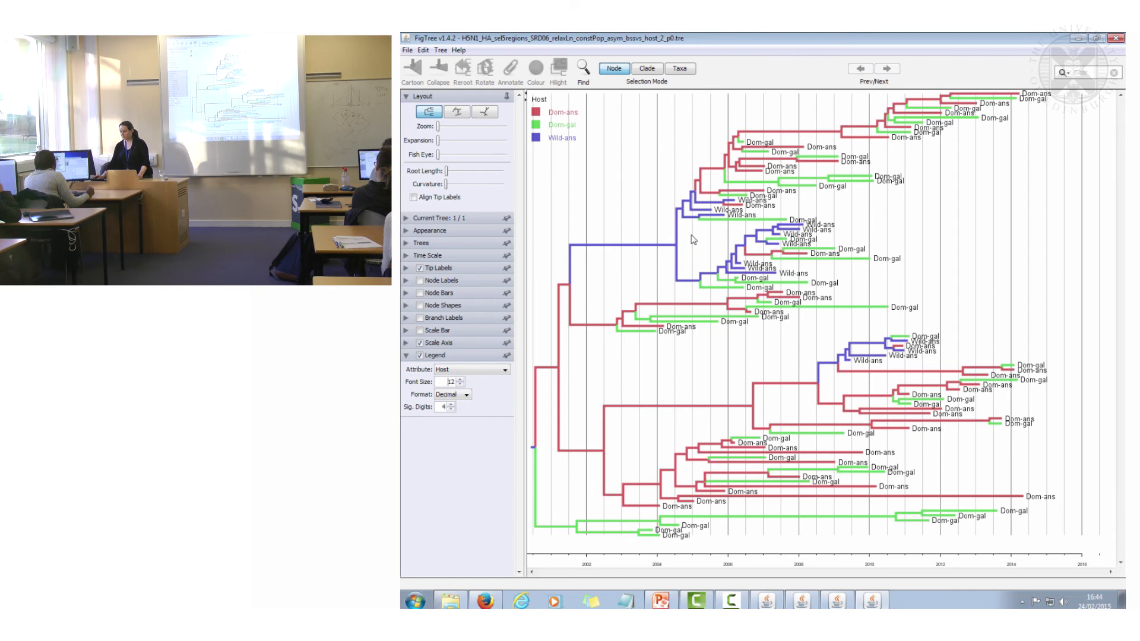
{"action": "mouse_move", "coordinate": [663, 231]}
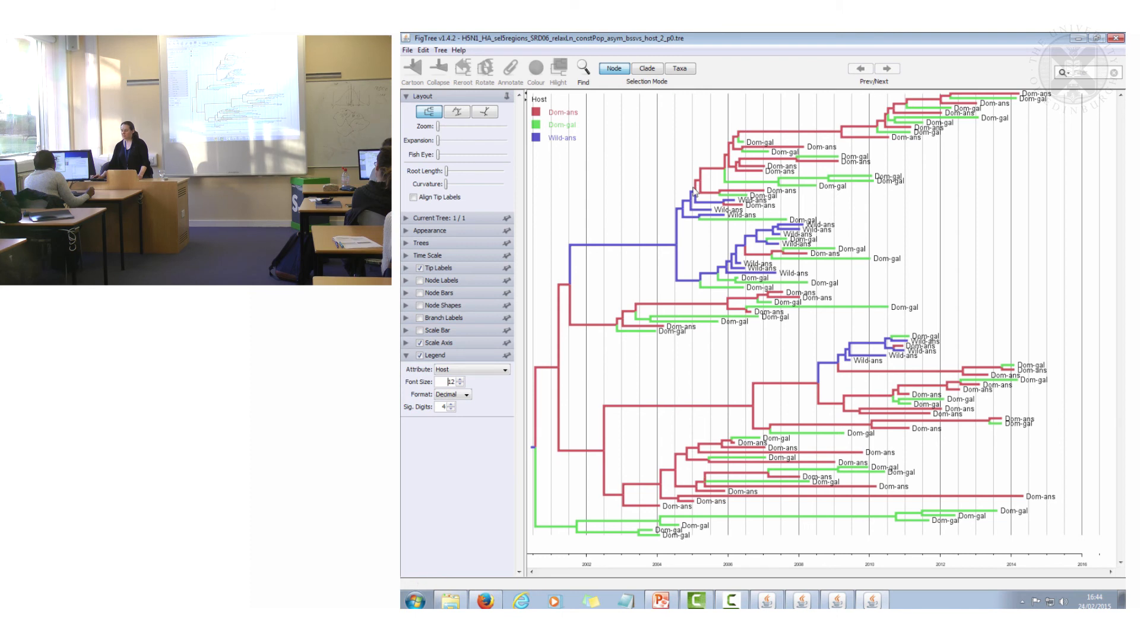
{"action": "mouse_move", "coordinate": [711, 176]}
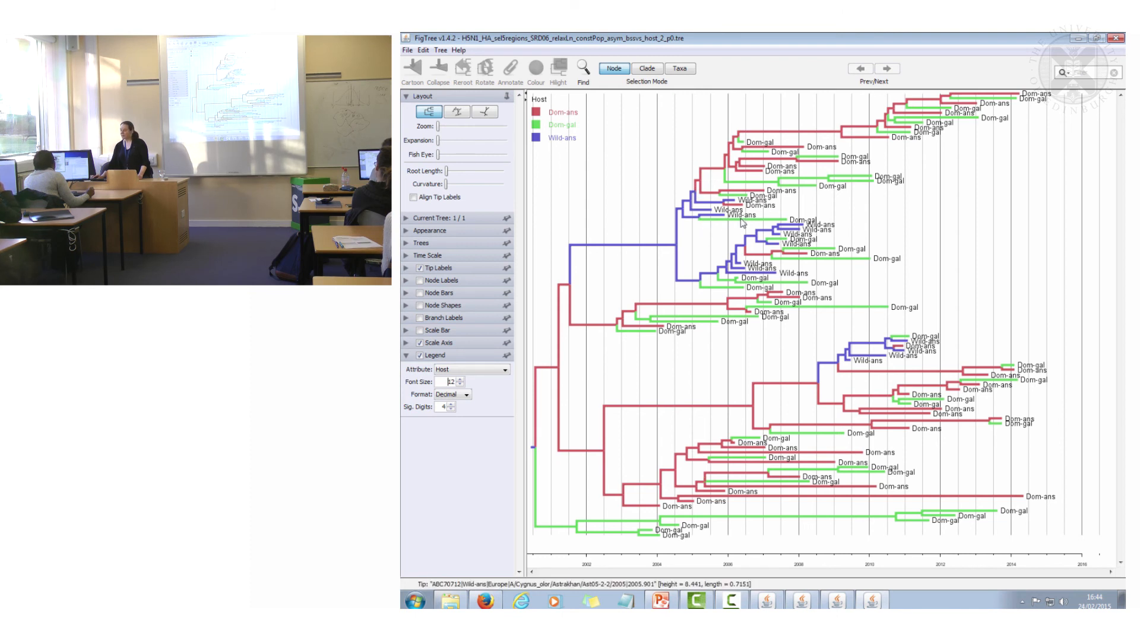
{"action": "mouse_move", "coordinate": [806, 266]}
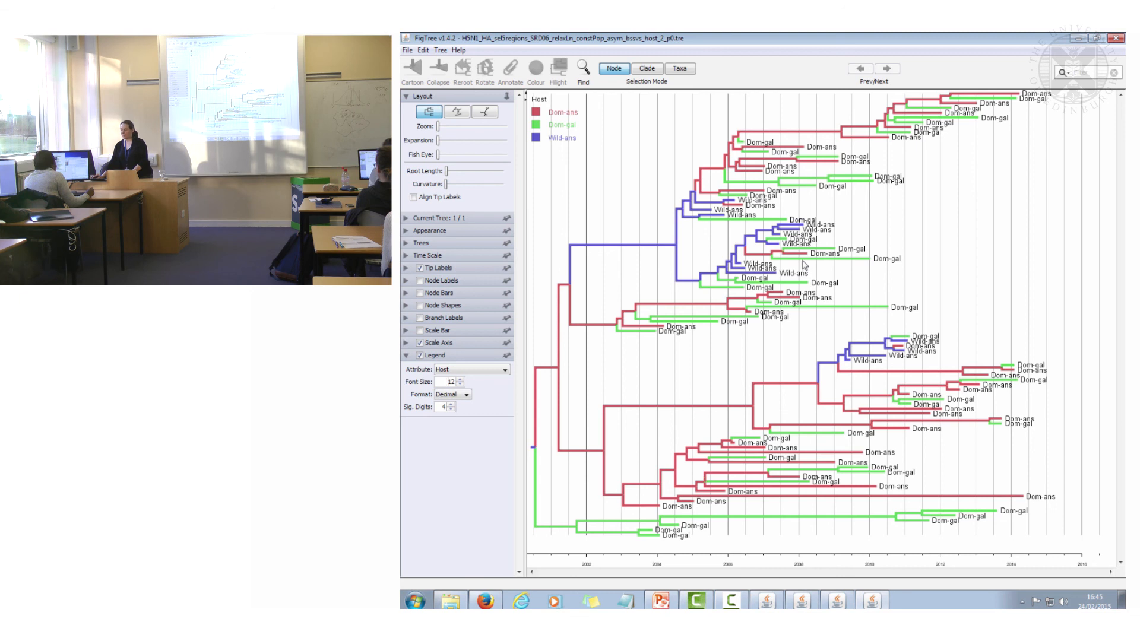
{"action": "mouse_move", "coordinate": [803, 262]}
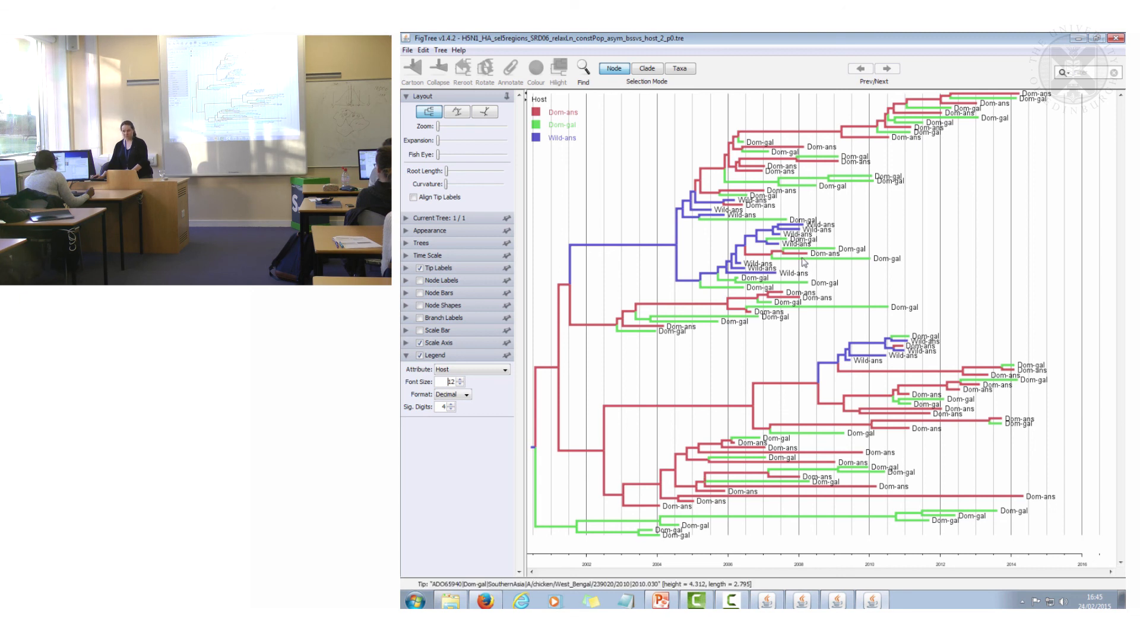